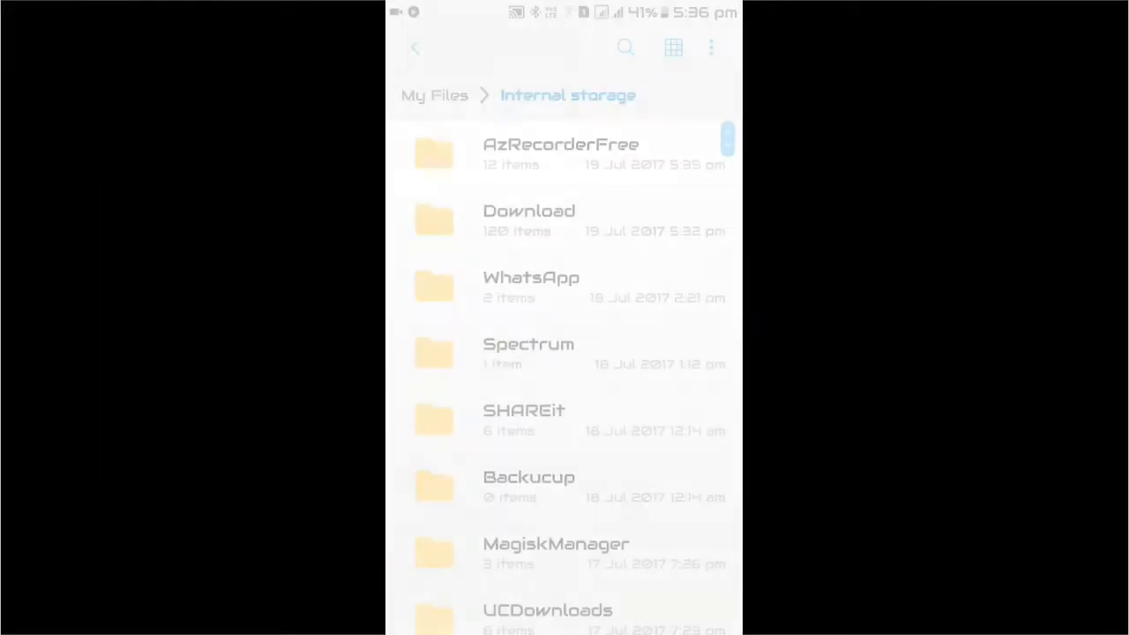
# Find the BackgroundPermissionSetter APK in Internal storage and install it as an update.
pyautogui.scroll(-3)
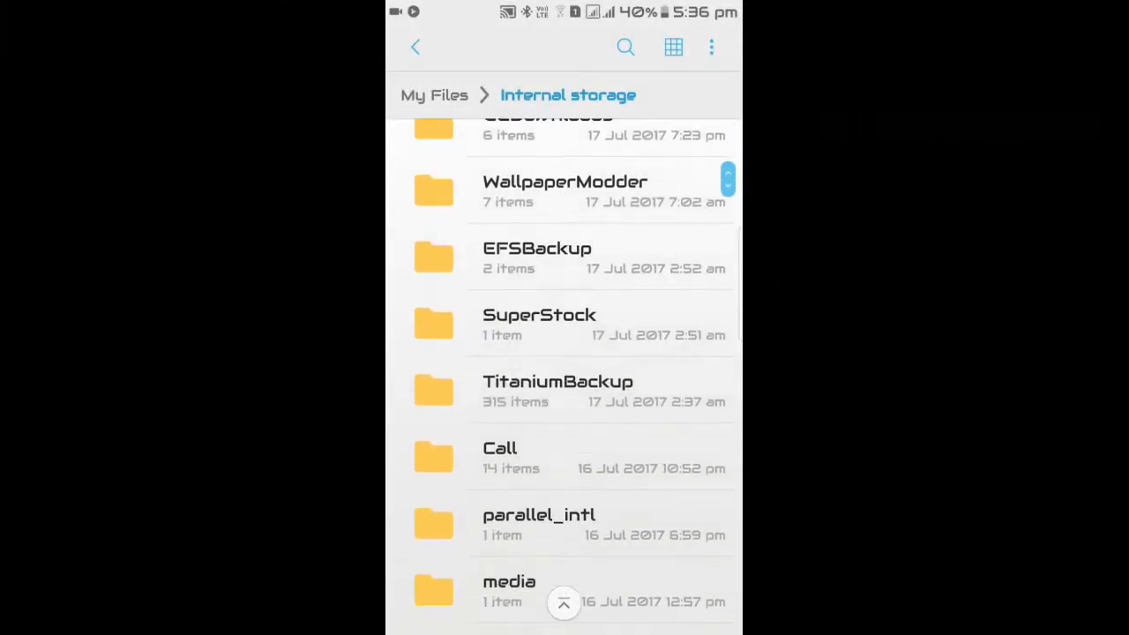
pyautogui.scroll(-3)
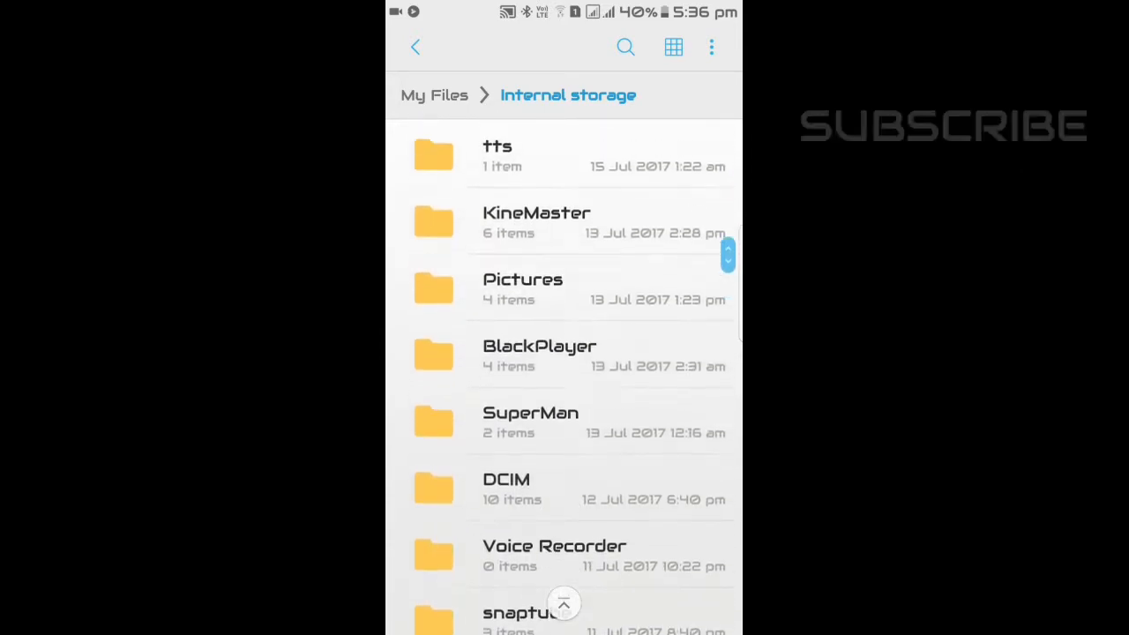
pyautogui.scroll(3)
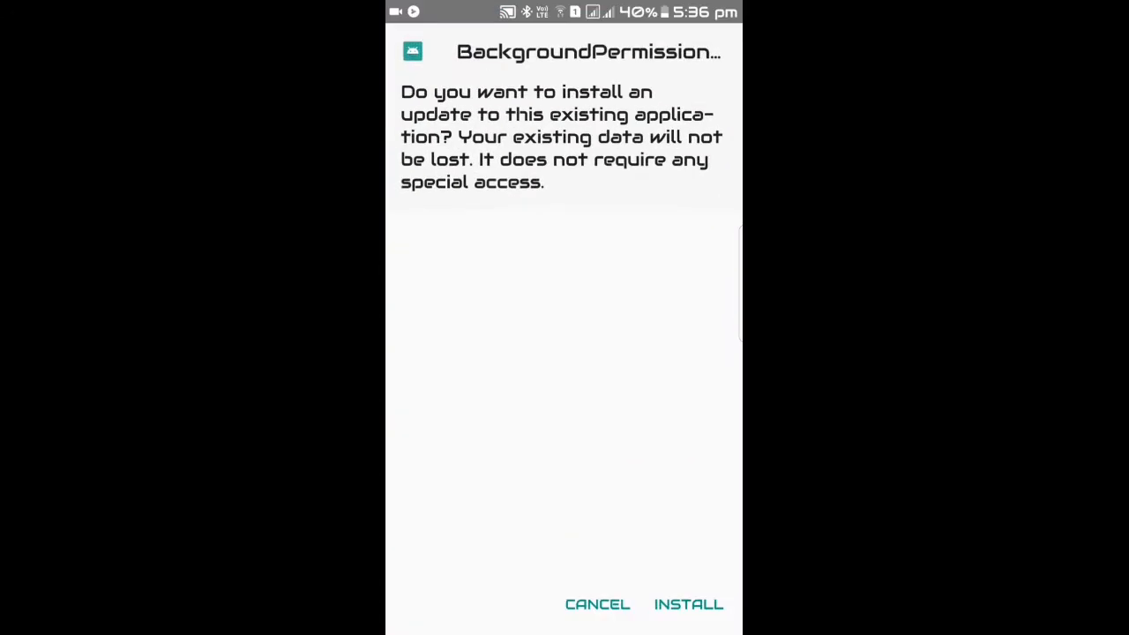
pyautogui.click(597, 605)
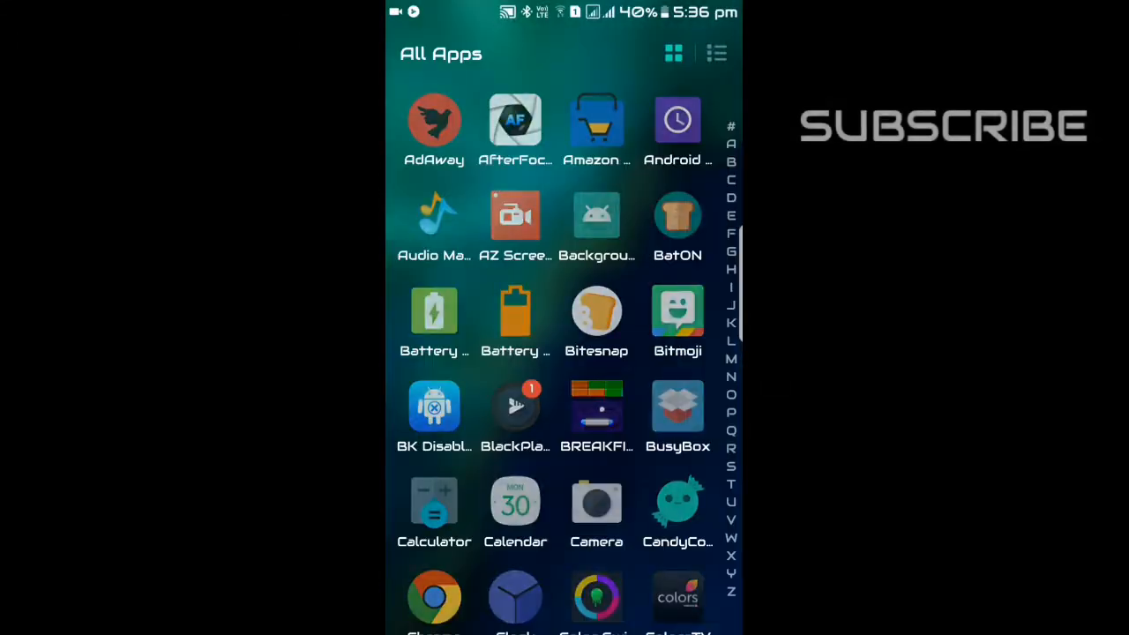
# Find BackgroundPermissionSetter in All Apps and launch it.
pyautogui.scroll(-3)
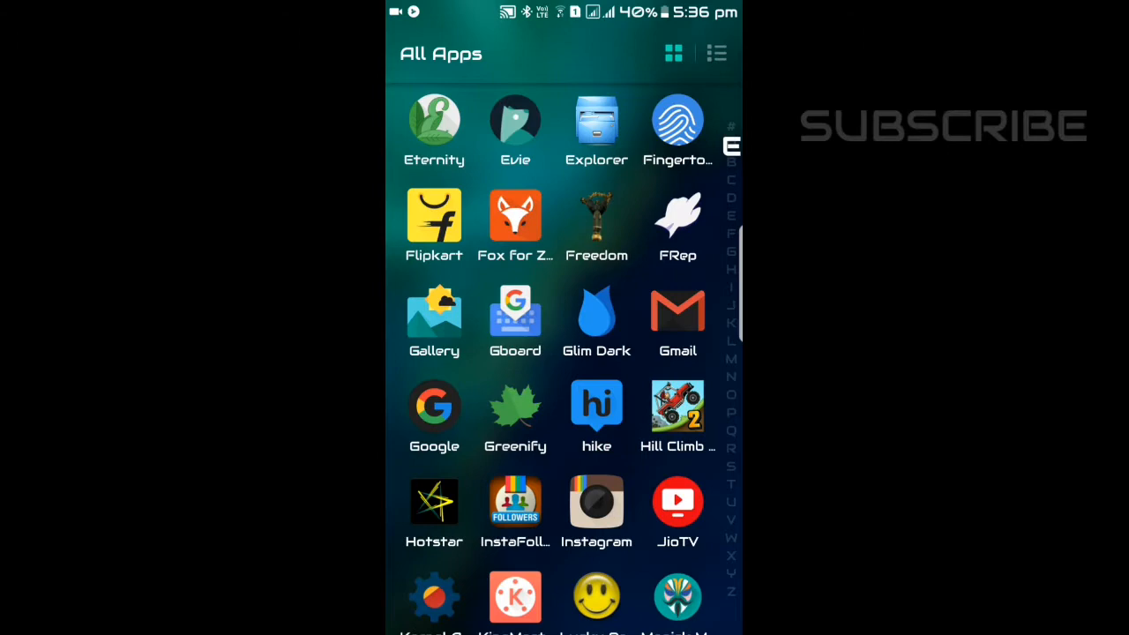
pyautogui.scroll(3)
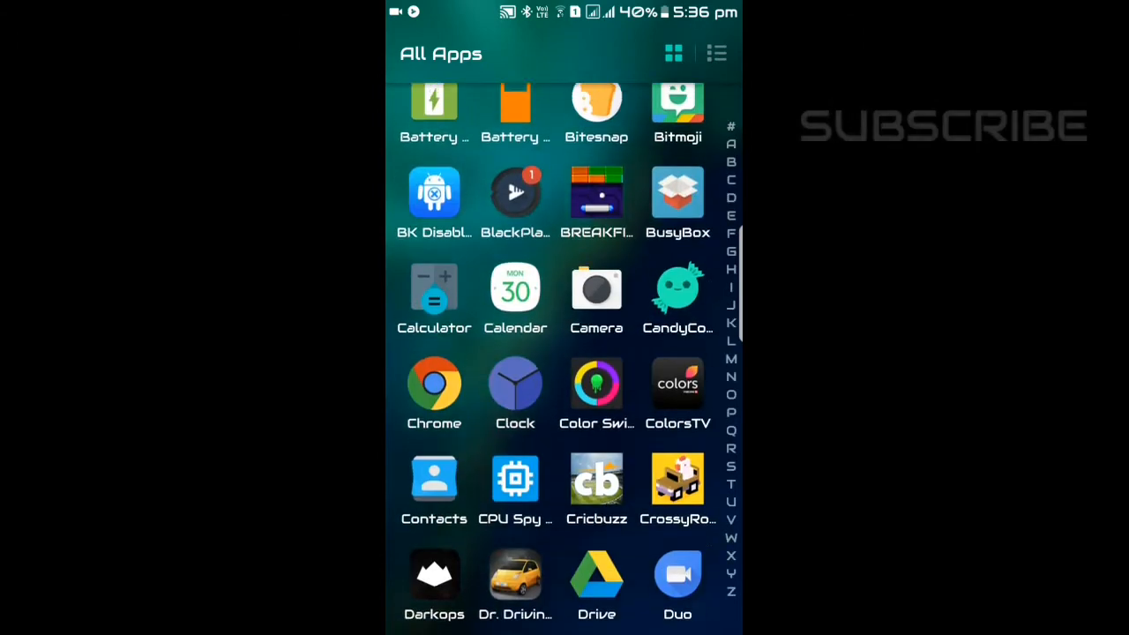
pyautogui.scroll(-3)
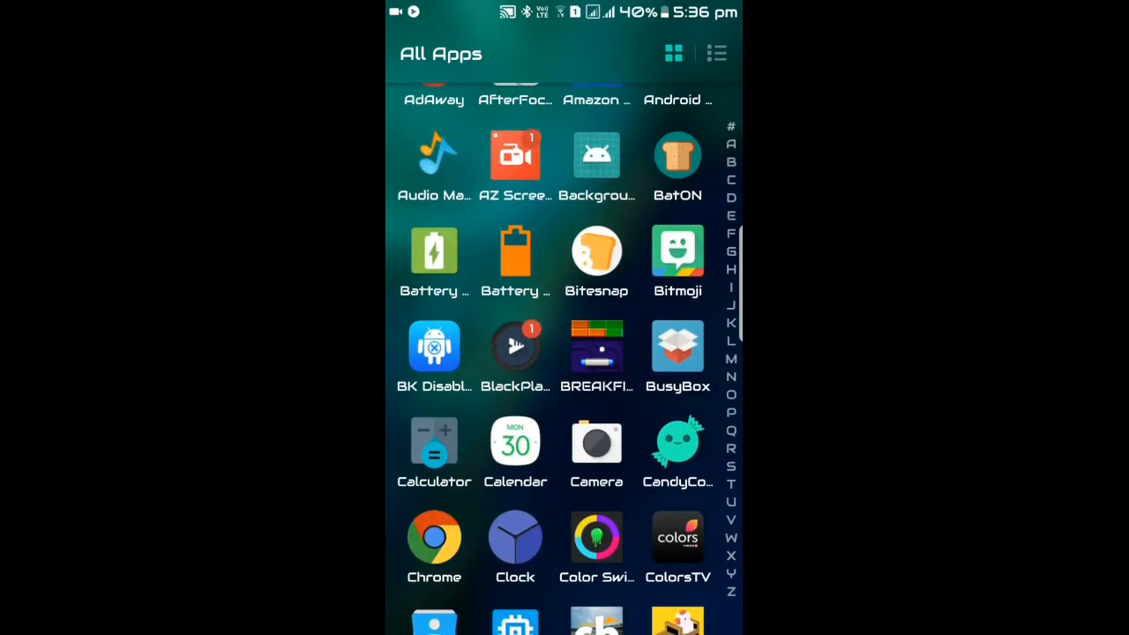
pyautogui.click(597, 155)
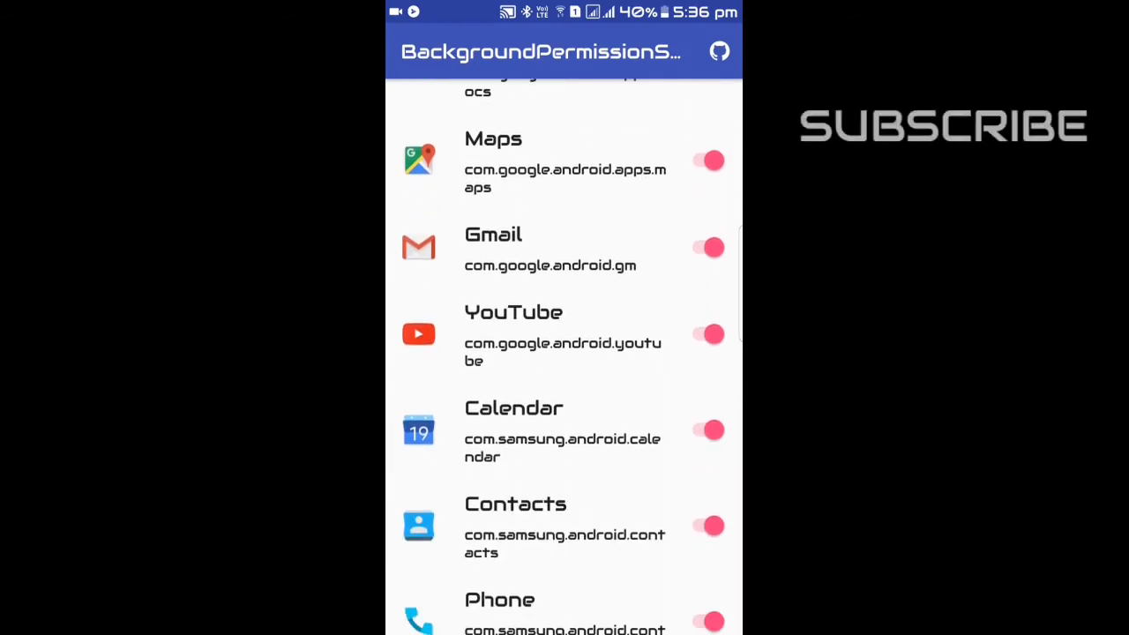
# Review the app list's background toggles, then visit the project's GitHub page.
pyautogui.scroll(-3)
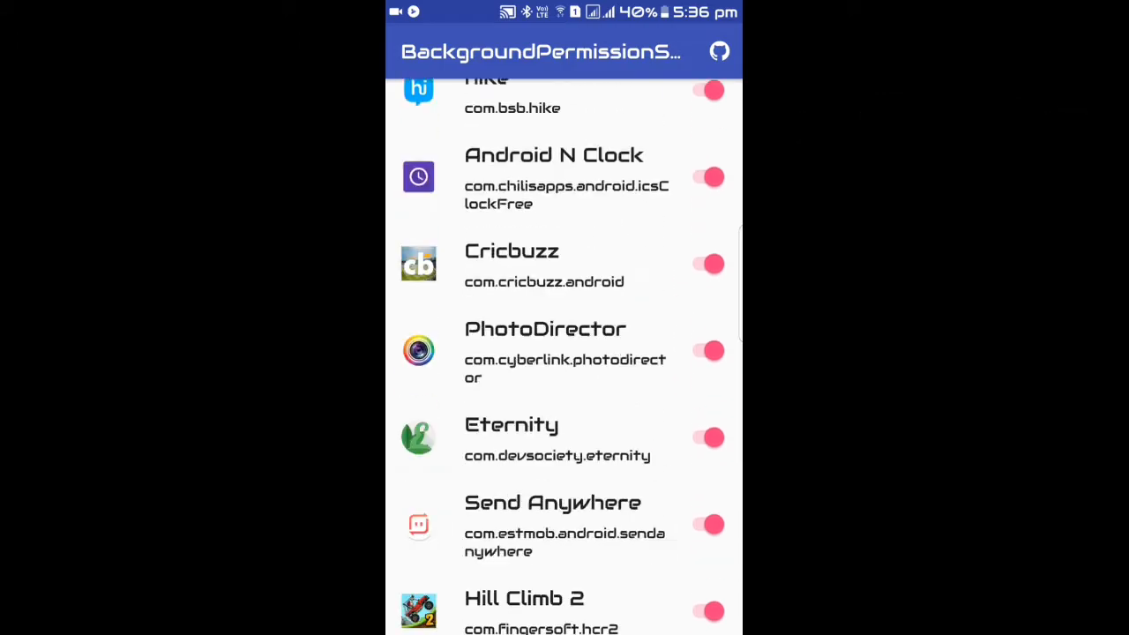
pyautogui.scroll(-3)
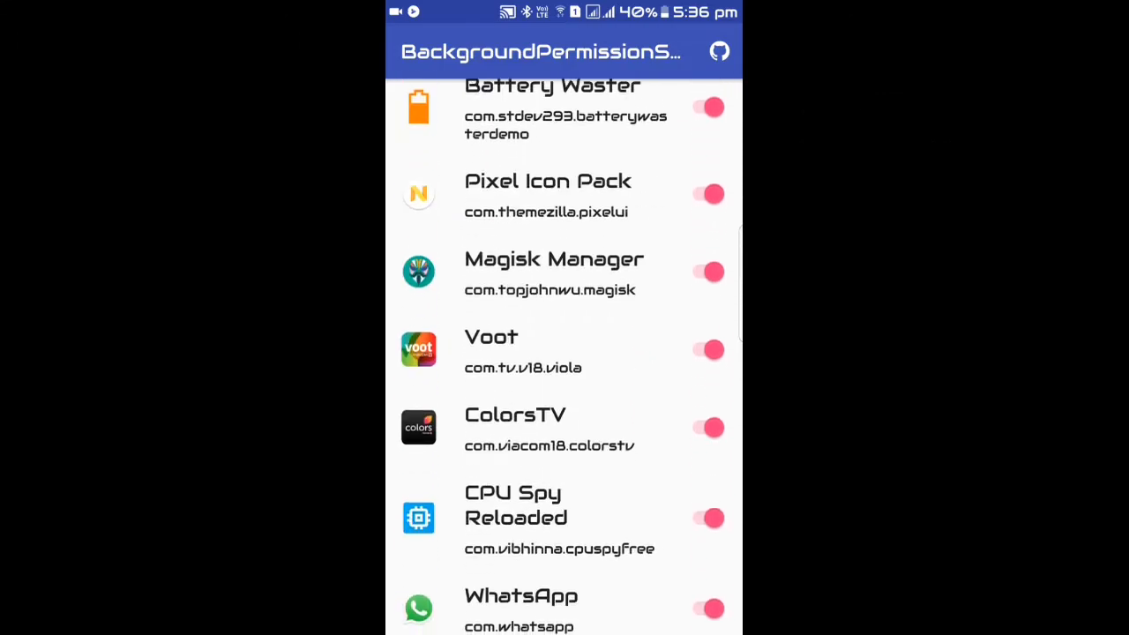
pyautogui.click(719, 50)
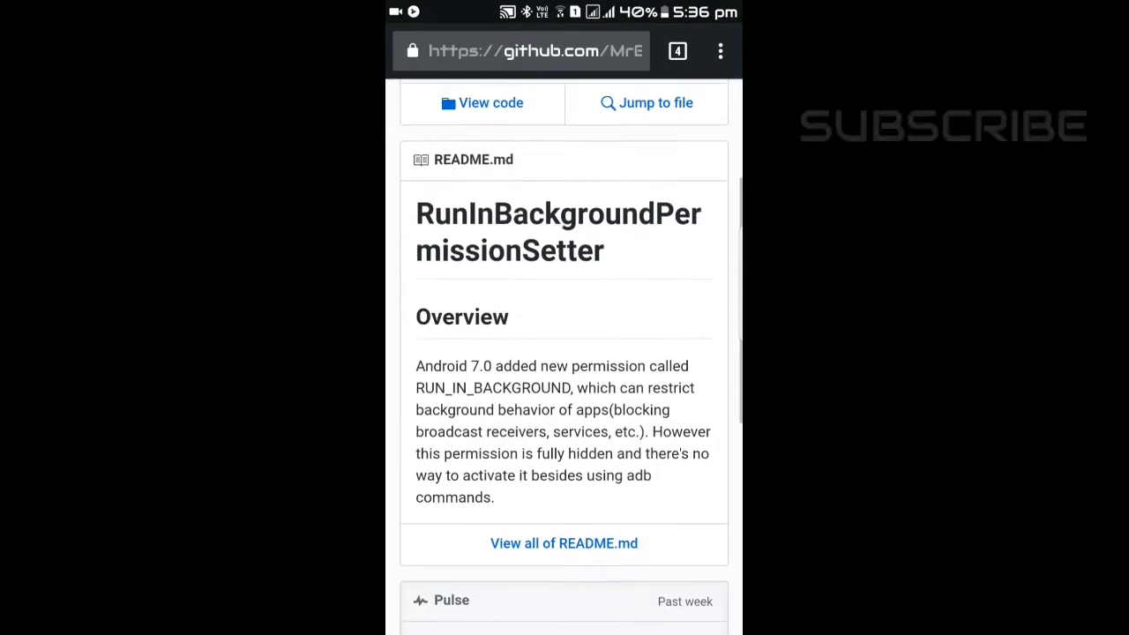
# Scroll through the RunInBackgroundPermissionSetter README and request the app-release.apk download.
pyautogui.scroll(-3)
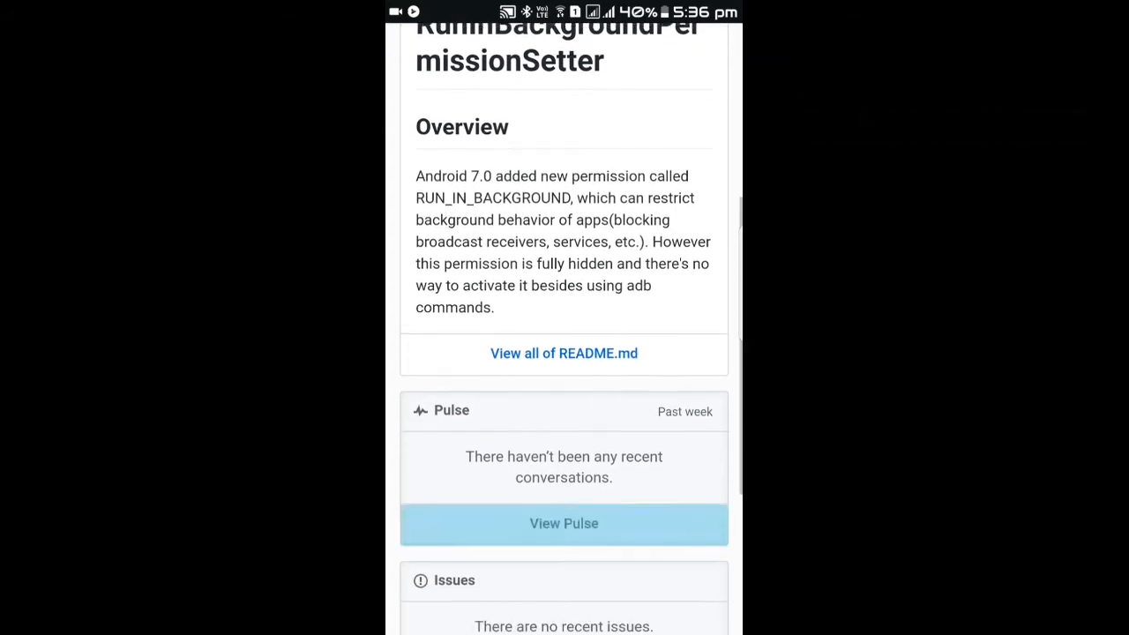
pyautogui.scroll(-3)
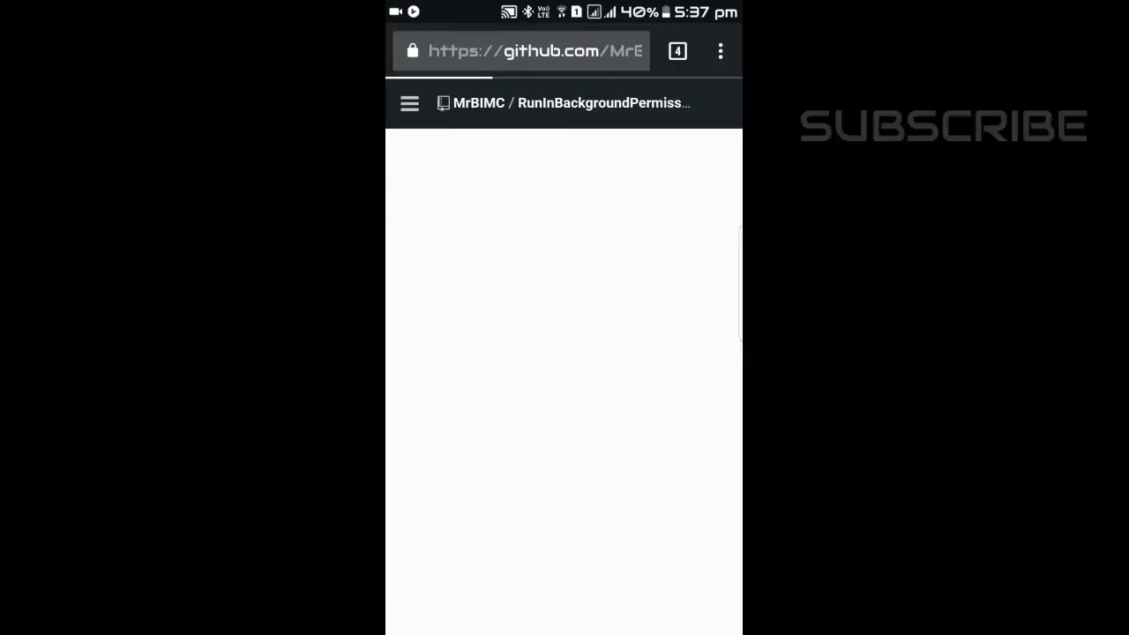
pyautogui.scroll(-3)
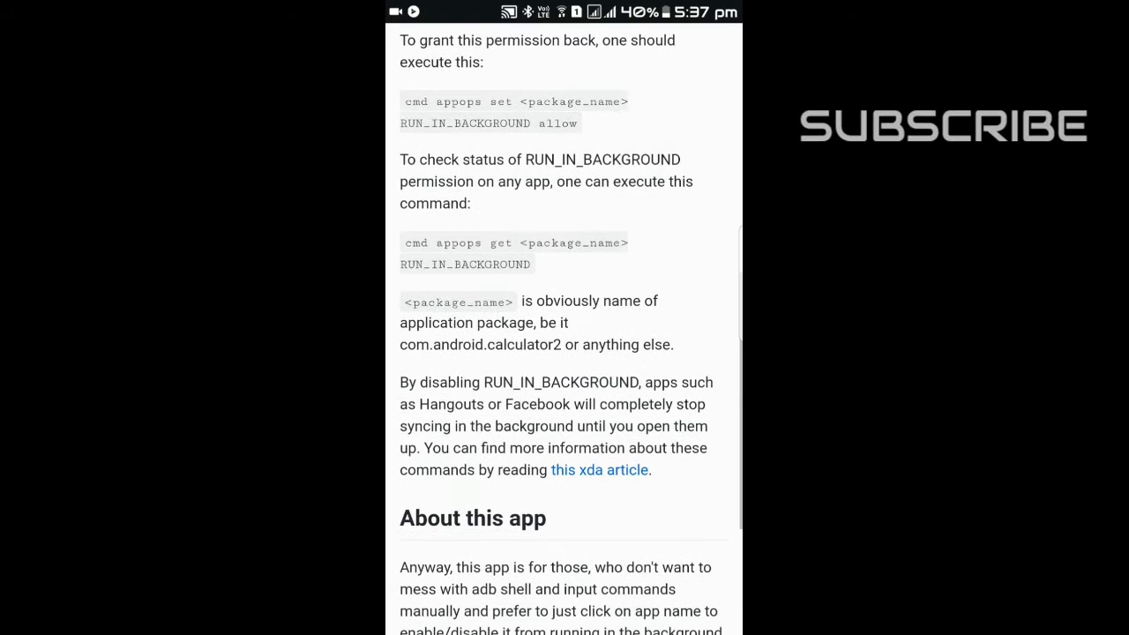
pyautogui.scroll(-3)
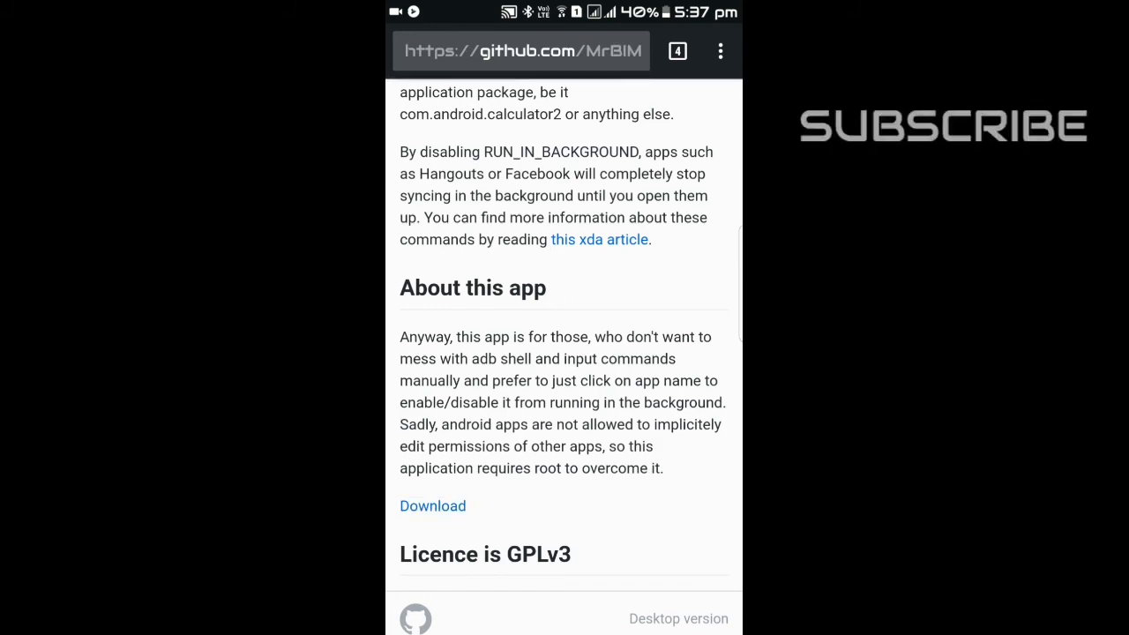
pyautogui.click(433, 505)
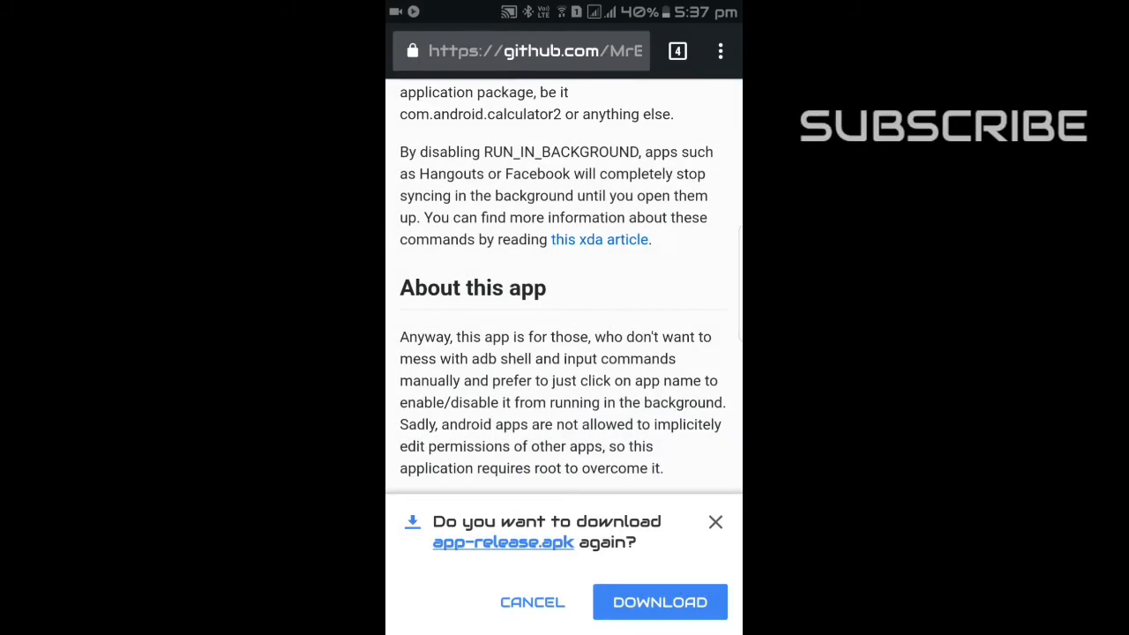